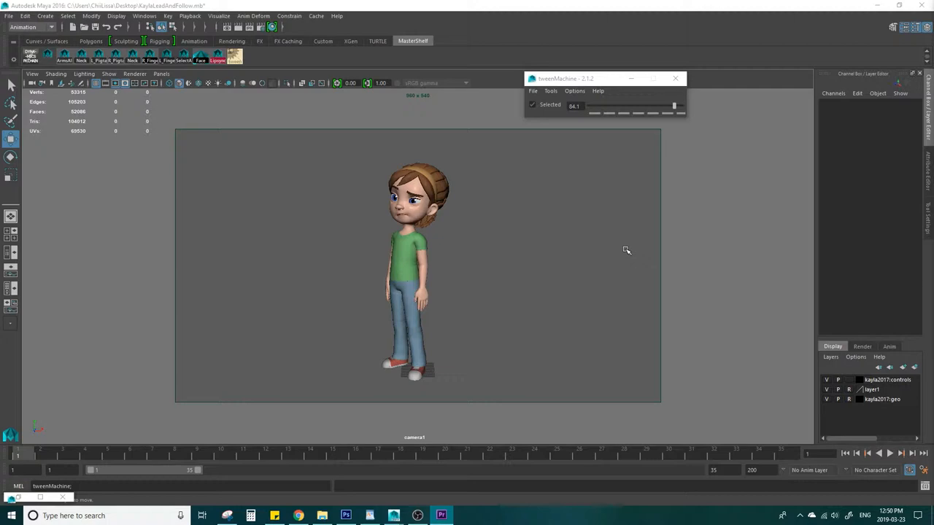
pyautogui.moveTo(621, 250)
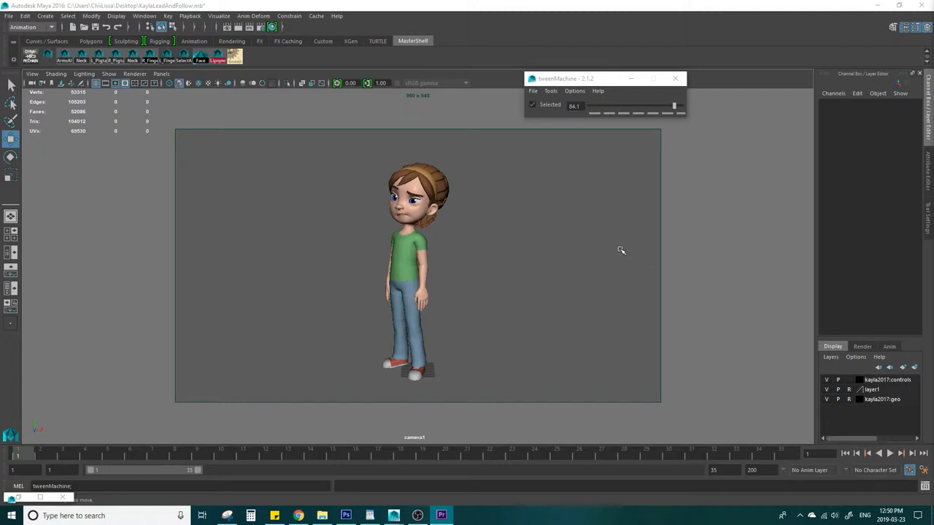
pyautogui.moveTo(573, 243)
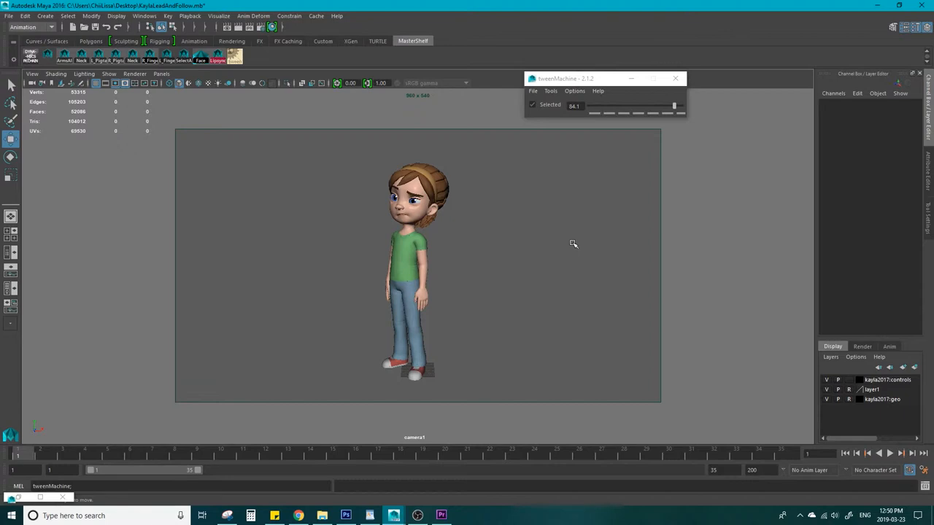
pyautogui.moveTo(538, 243)
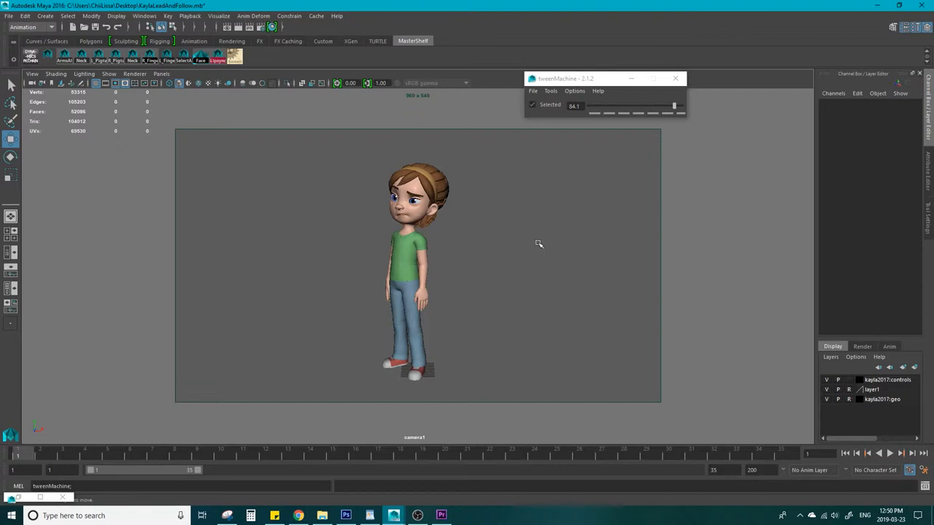
pyautogui.moveTo(465, 240)
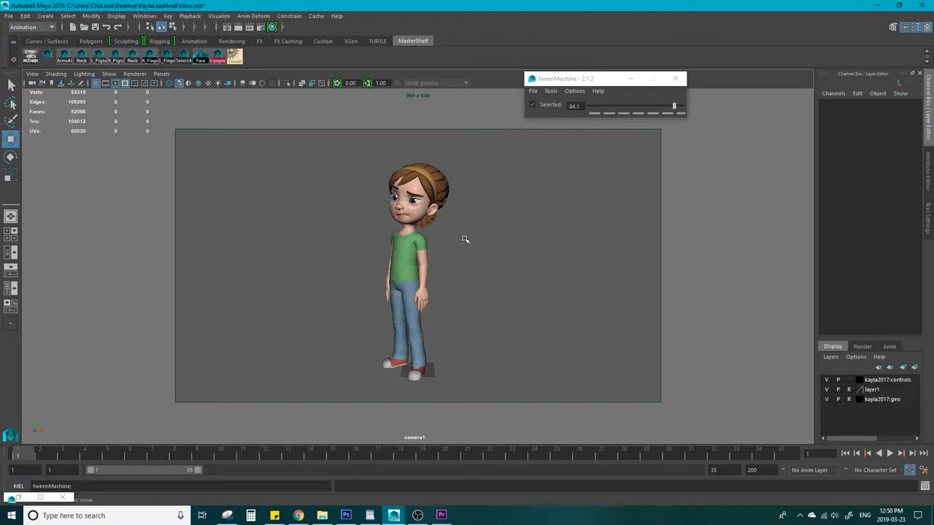
pyautogui.moveTo(462, 240)
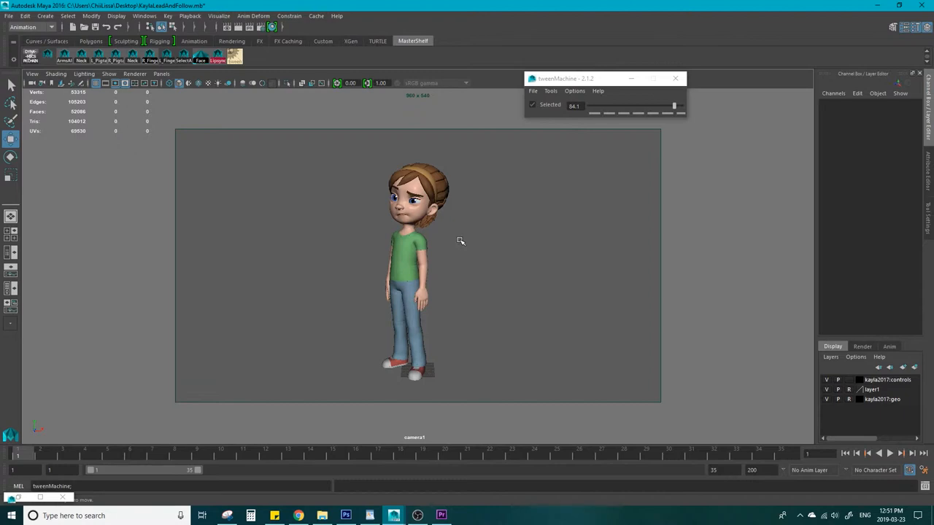
pyautogui.moveTo(401, 216)
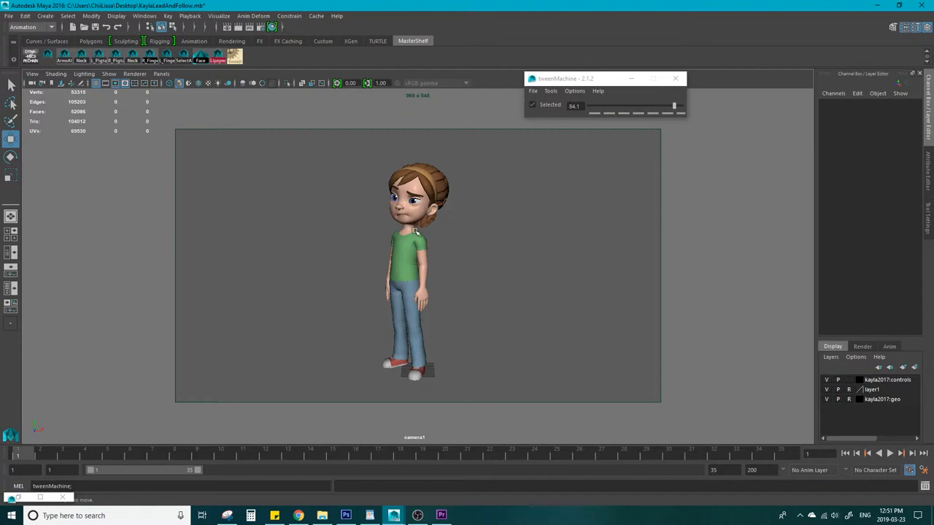
pyautogui.moveTo(418, 212)
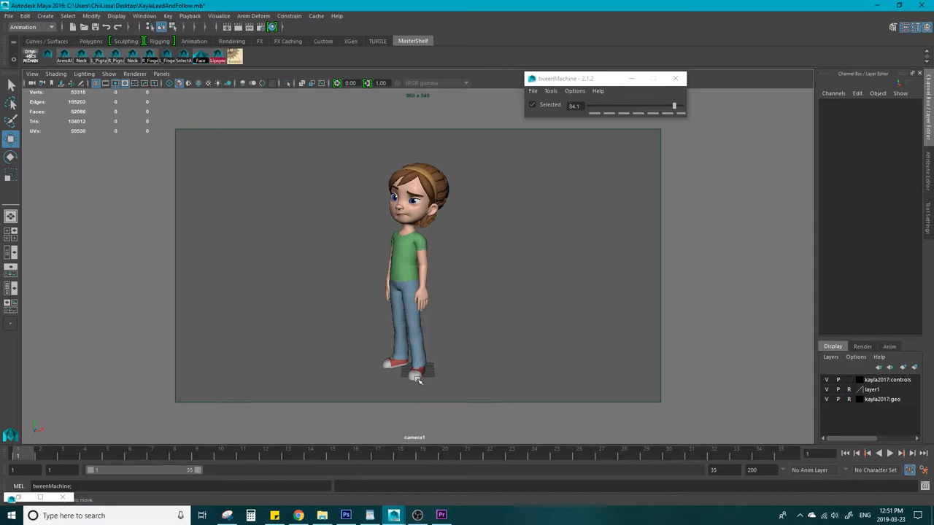
pyautogui.moveTo(418, 375)
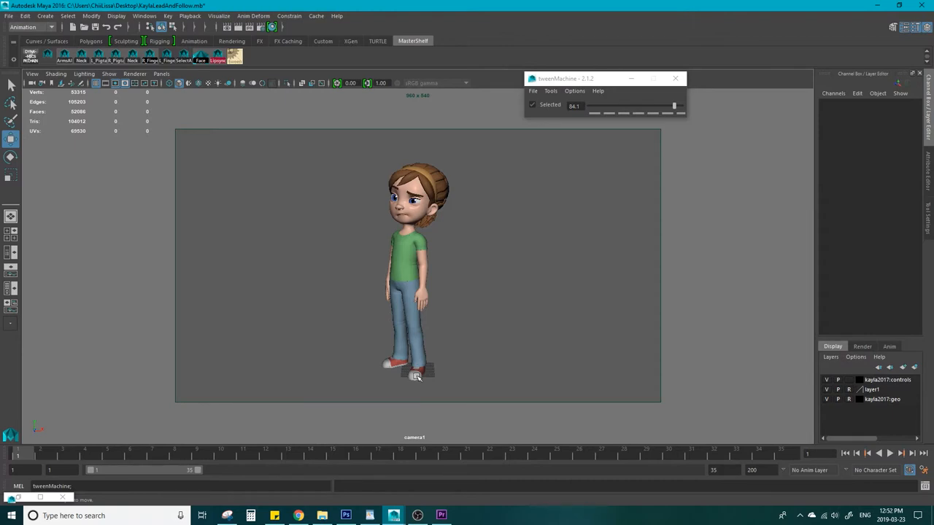
pyautogui.moveTo(347, 395)
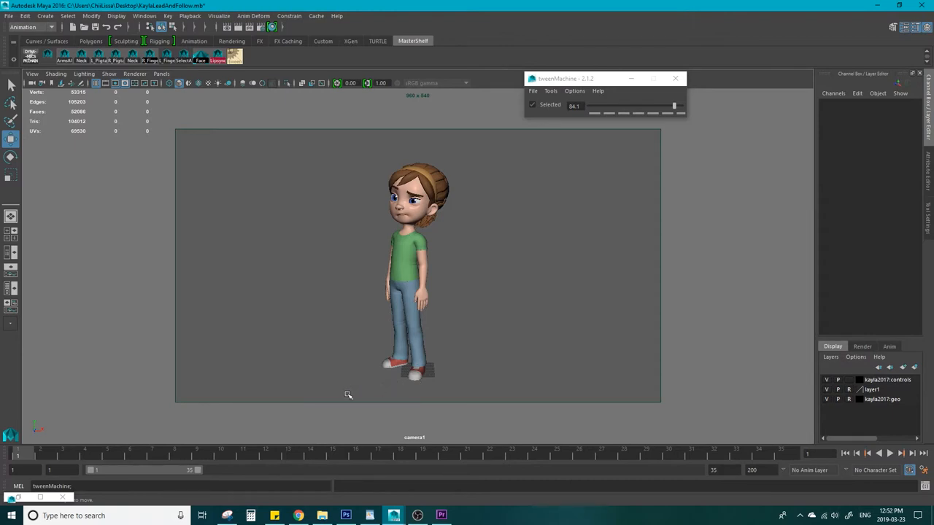
pyautogui.moveTo(247, 441)
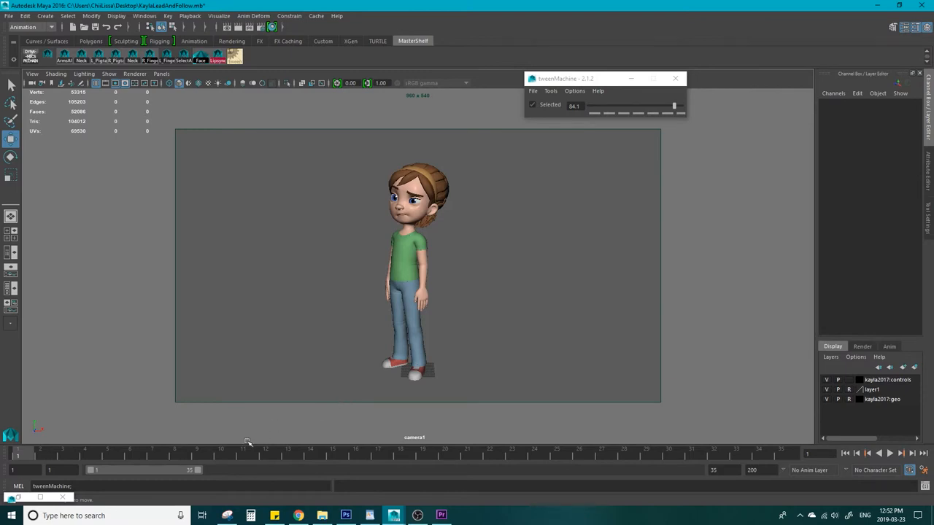
pyautogui.moveTo(246, 442)
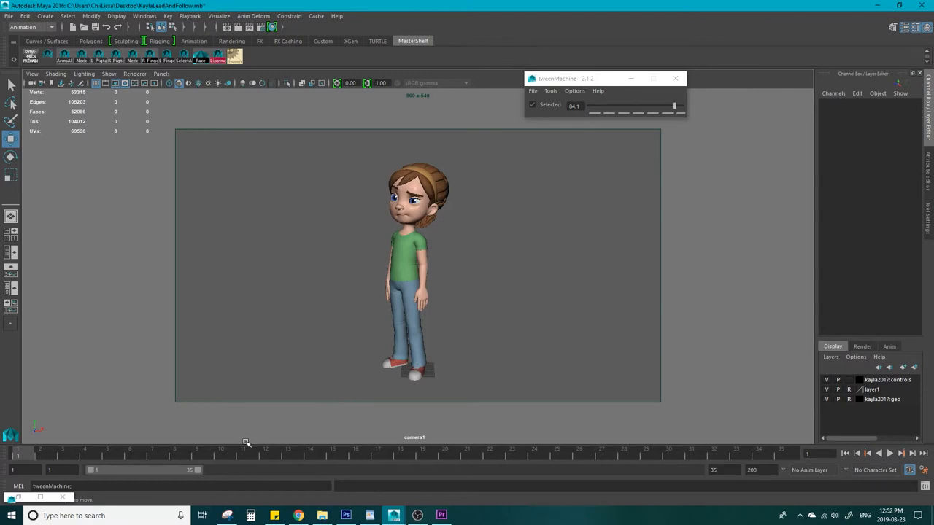
pyautogui.moveTo(423, 242)
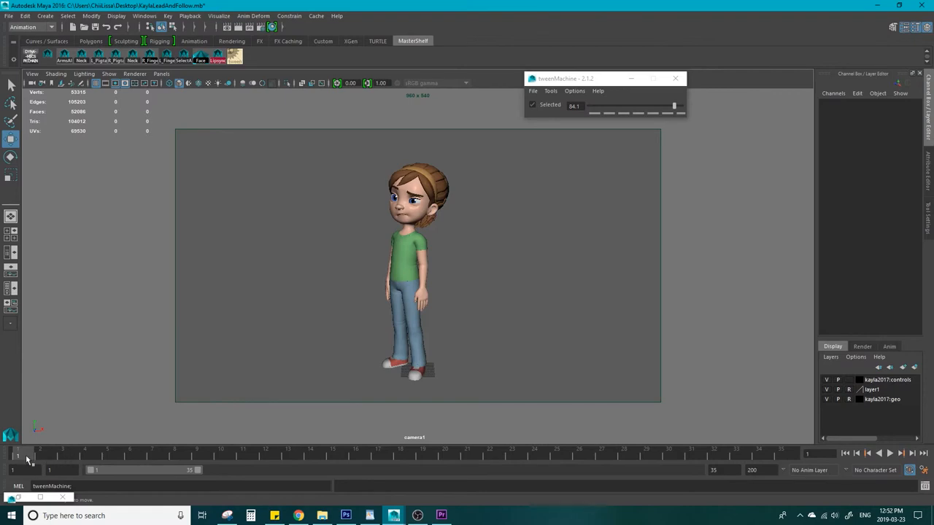
# Step: Scrub the timeline back and forth through Kayla's lead-and-follow head turn, jumping between frames
pyautogui.moveTo(17, 456); pyautogui.dragTo(152, 456)
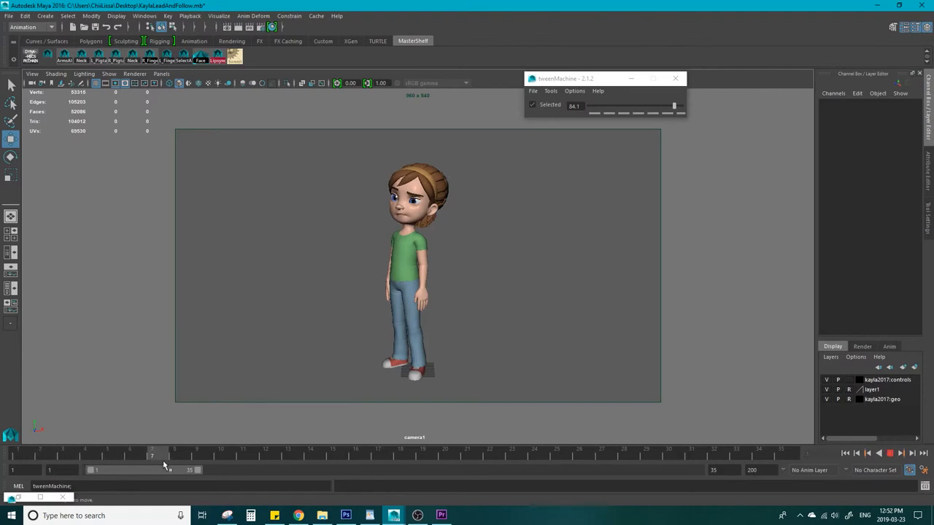
pyautogui.moveTo(154, 456); pyautogui.dragTo(243, 456)
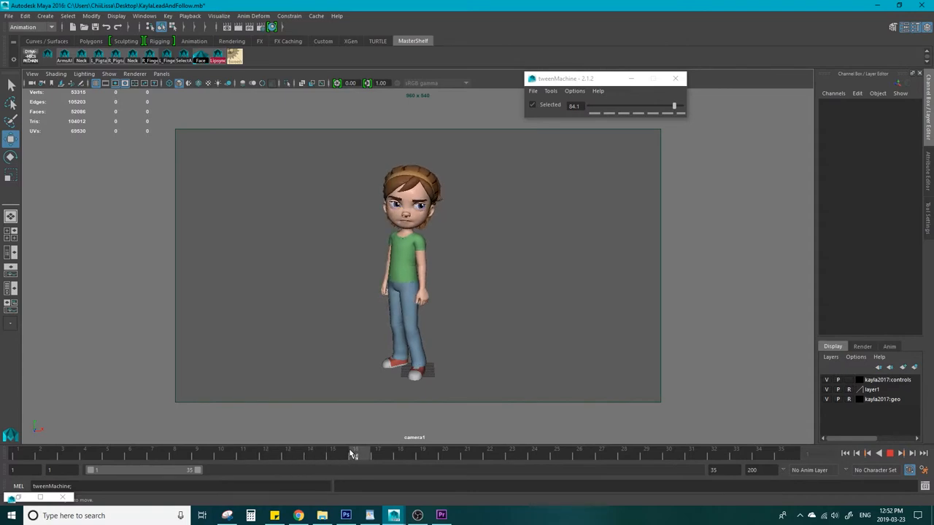
pyautogui.click(625, 455)
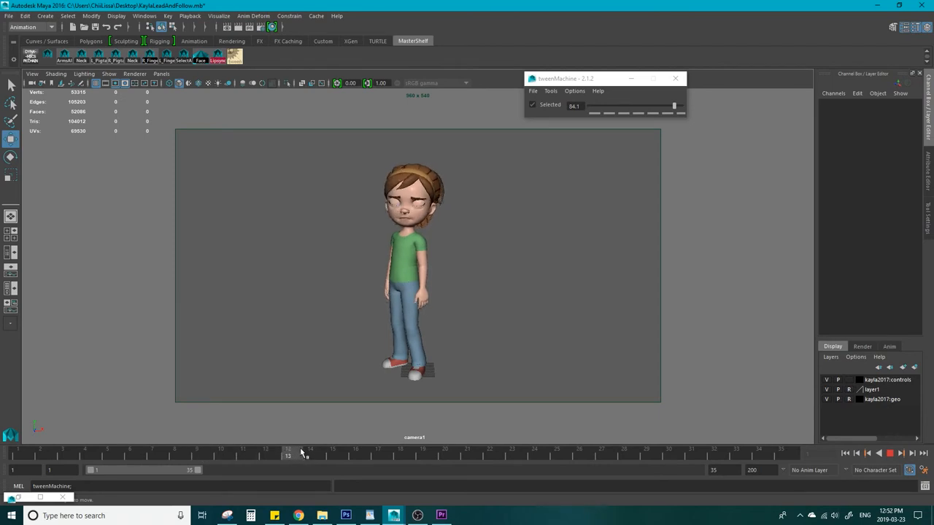
pyautogui.moveTo(287, 452); pyautogui.dragTo(377, 453)
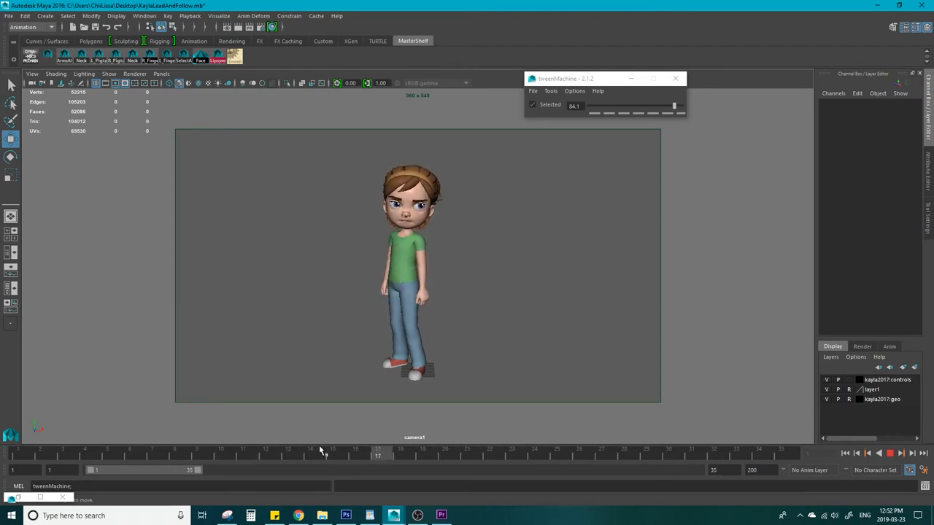
pyautogui.click(400, 455)
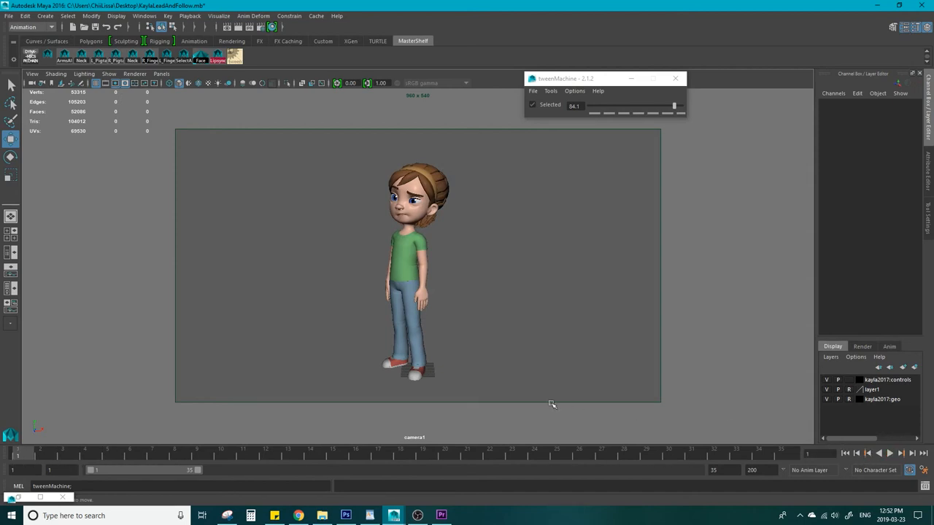
# Step: Play, stop, and restart looping playback of the head-turn animation, running past frame 25
pyautogui.click(556, 456)
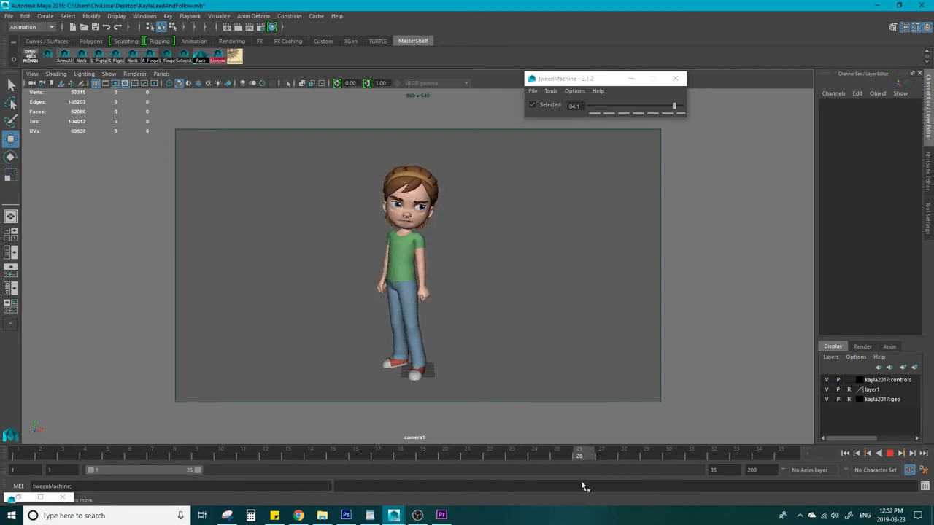
pyautogui.click(223, 450)
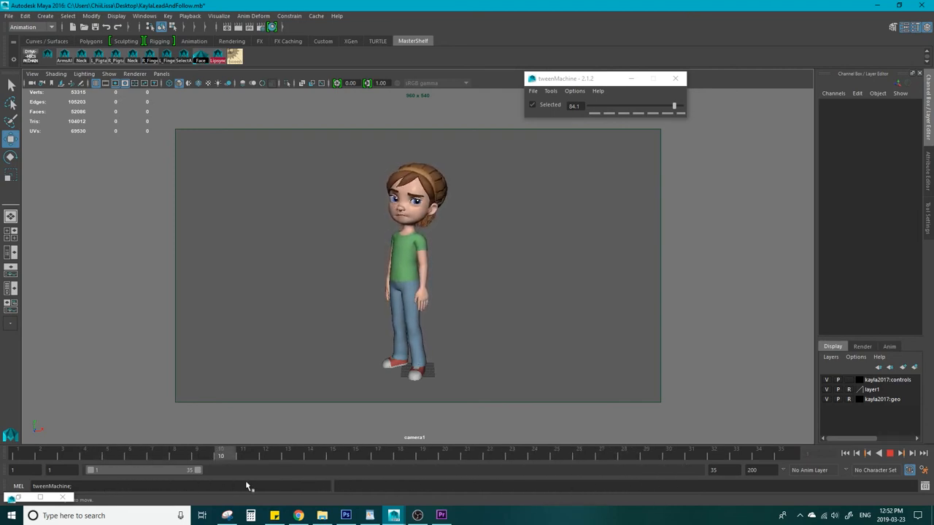
pyautogui.click(290, 455)
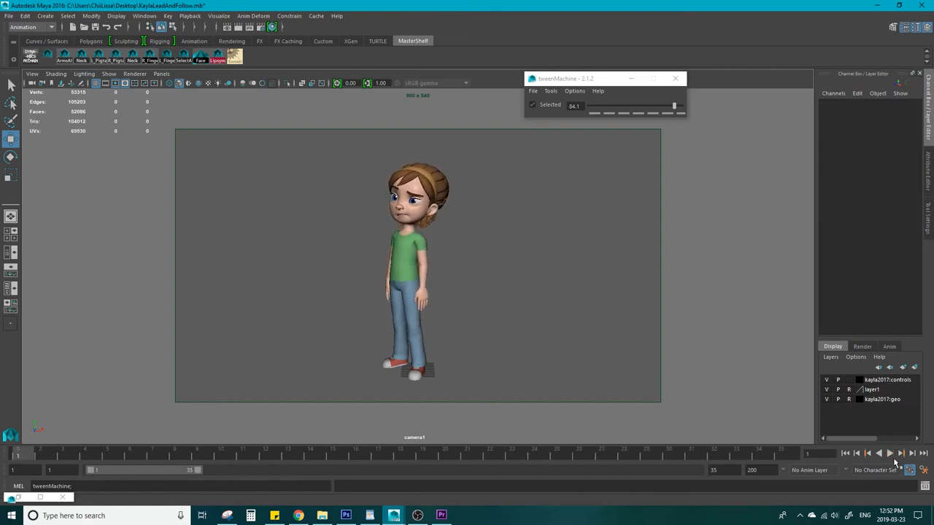
pyautogui.click(888, 455)
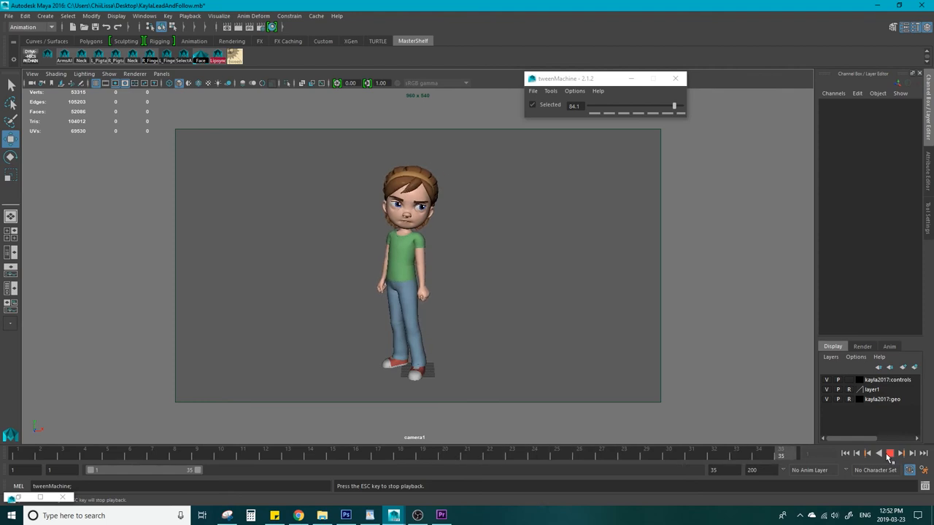
pyautogui.click(888, 455)
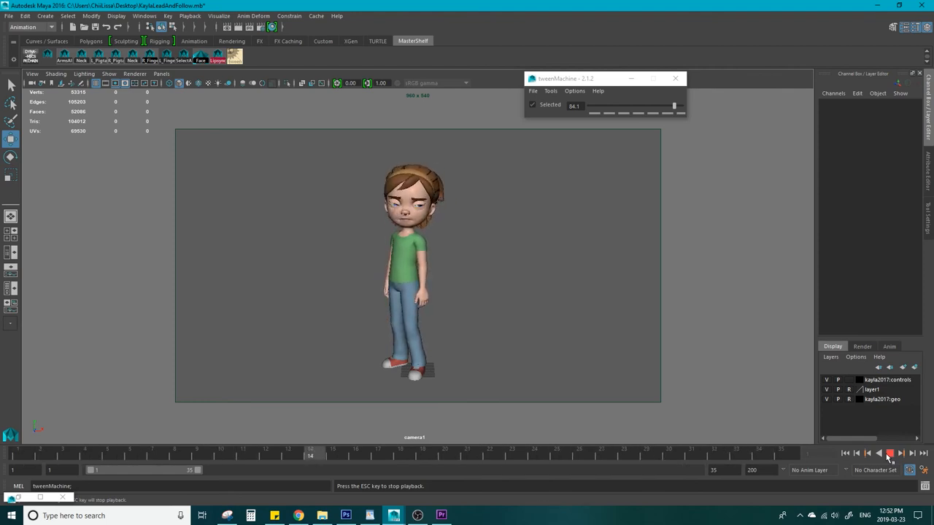
pyautogui.click(887, 454)
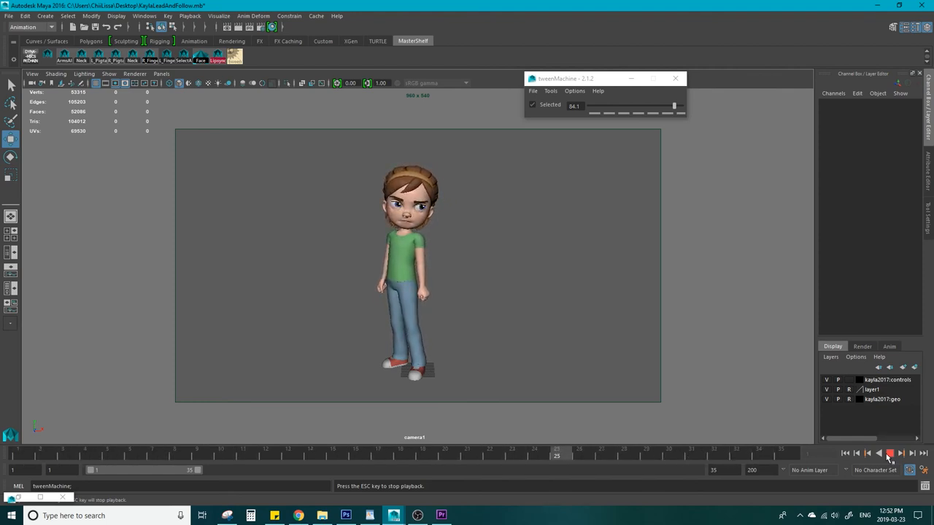